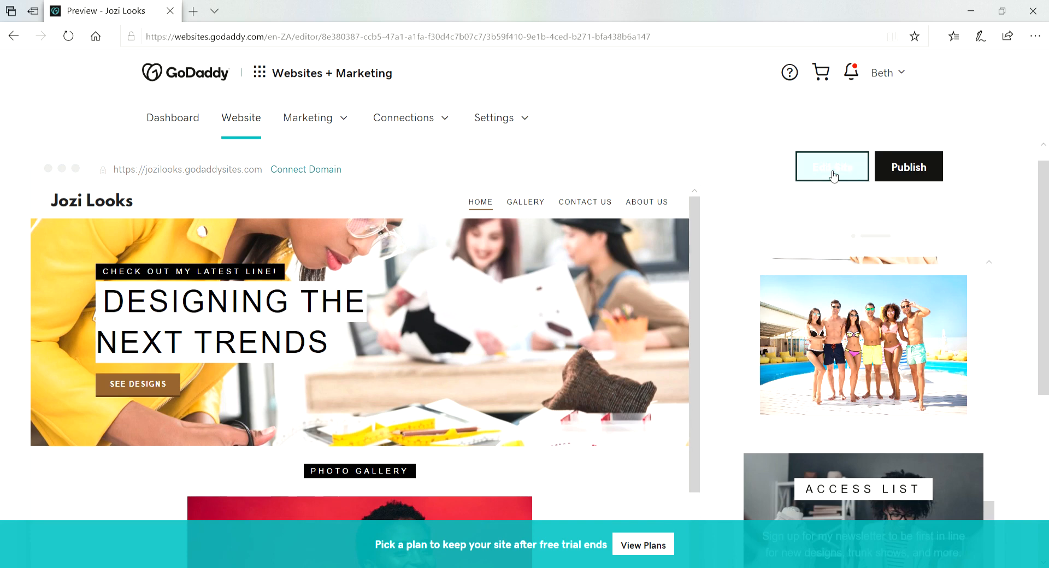
Step: Open the Jozi Looks site in the editor and show its Highlight theme settings
{"action": "left_click", "coordinate": [831, 167]}
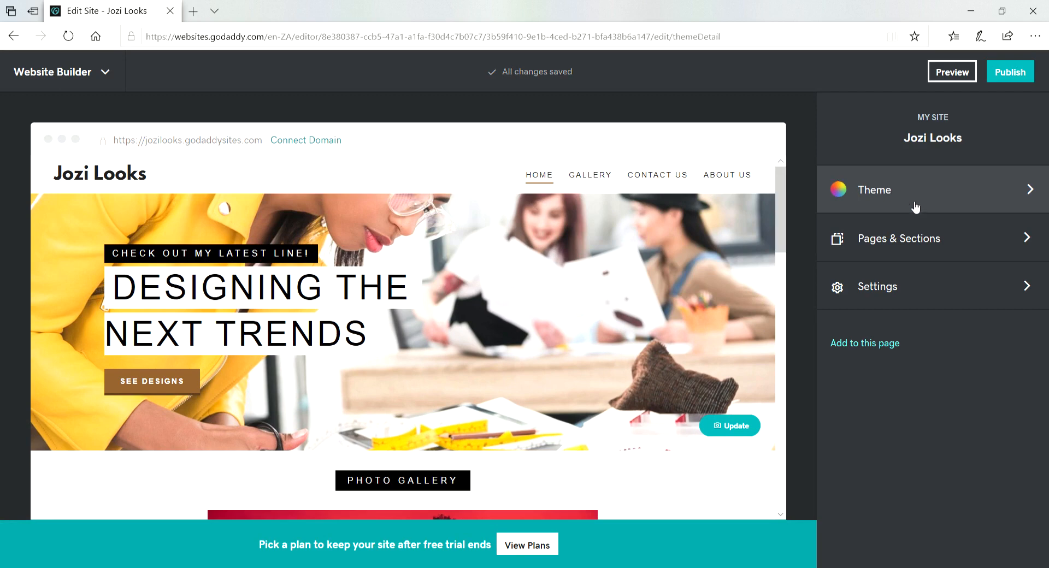
{"action": "left_click", "coordinate": [873, 190]}
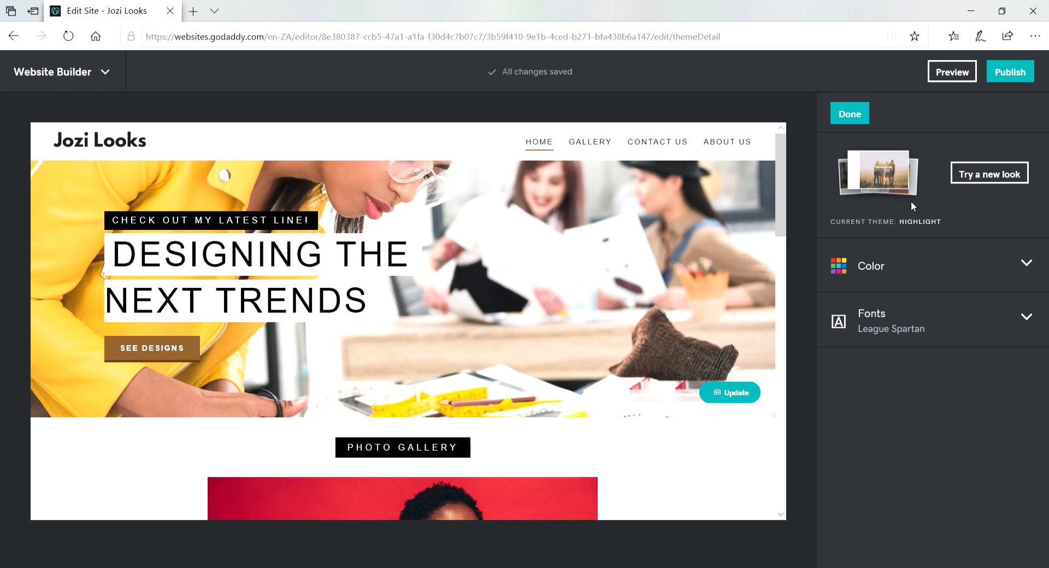
Step: Replace the brown accent with the golden yellow shade #F5B300
{"action": "left_click", "coordinate": [870, 265]}
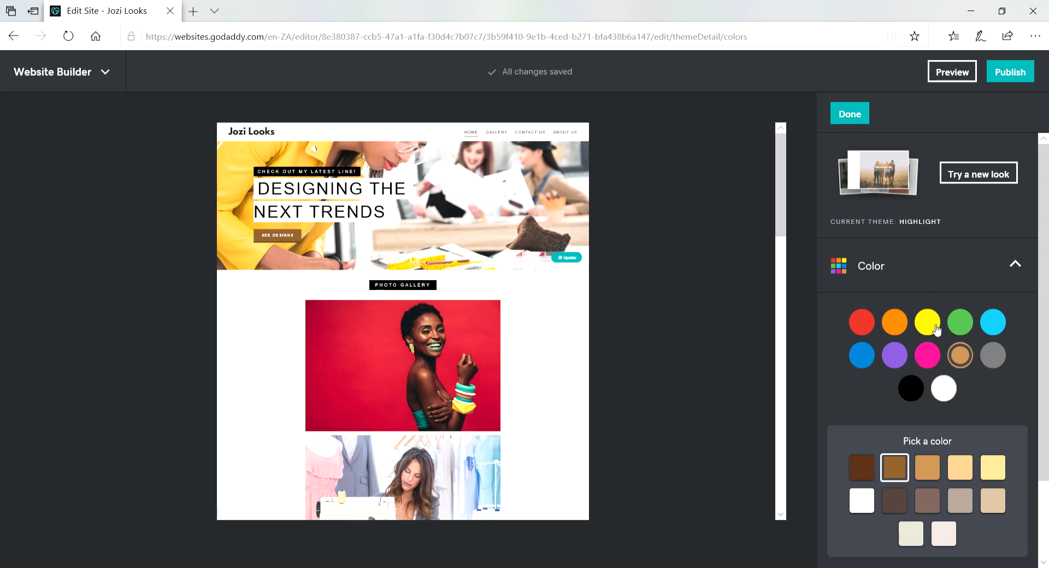
{"action": "left_click", "coordinate": [927, 322]}
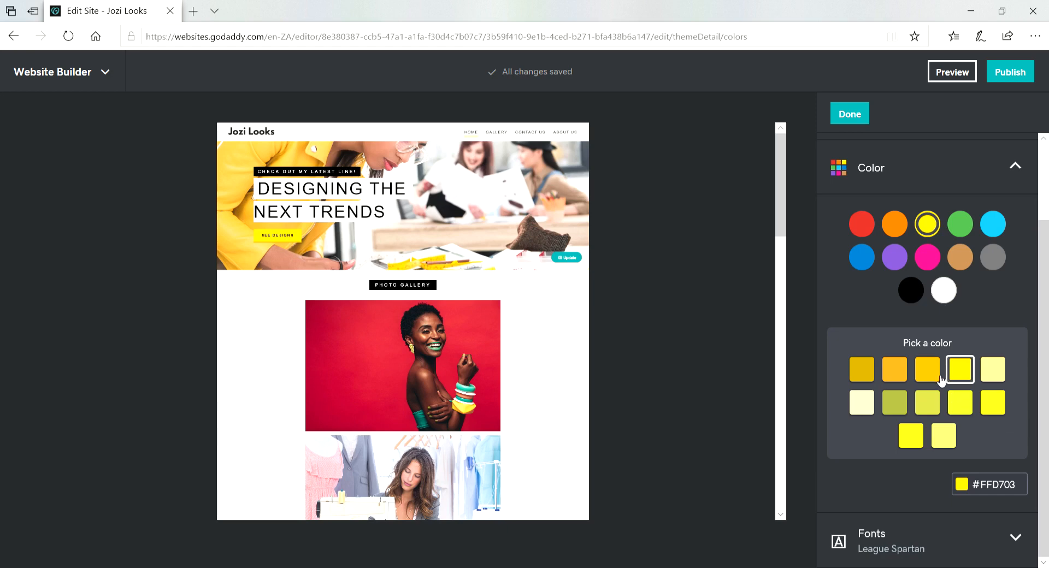
{"action": "left_click", "coordinate": [927, 368]}
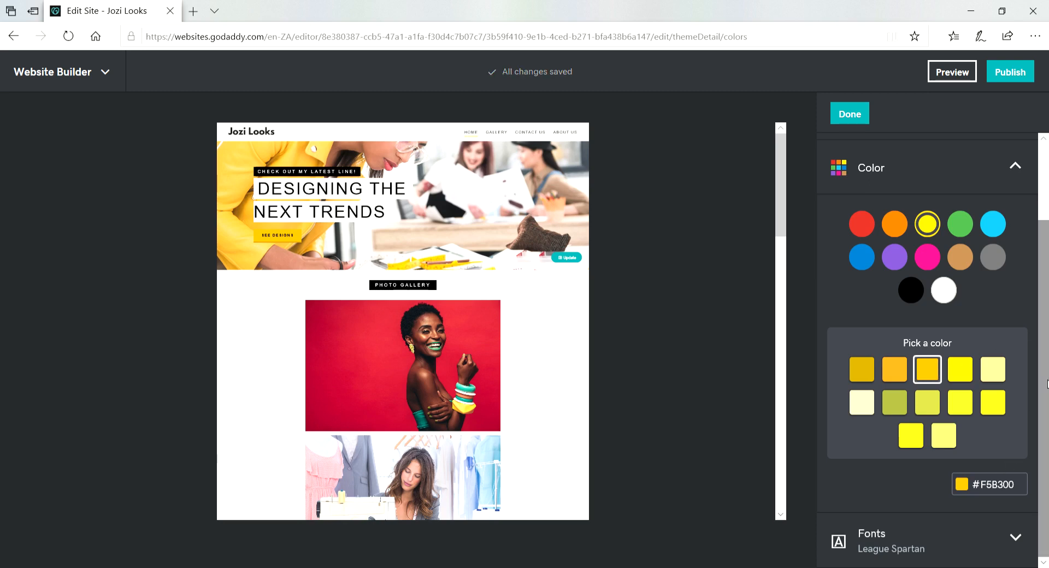
{"action": "mouse_move", "coordinate": [963, 538]}
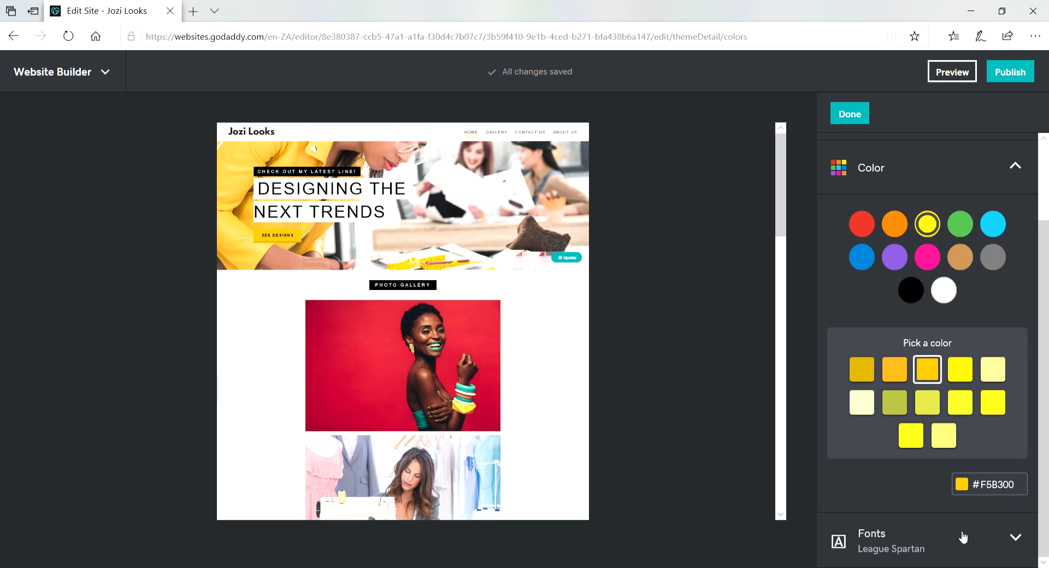
Step: Replace League Spartan with the Montserrat / Roboto font pairing
{"action": "left_click", "coordinate": [872, 216]}
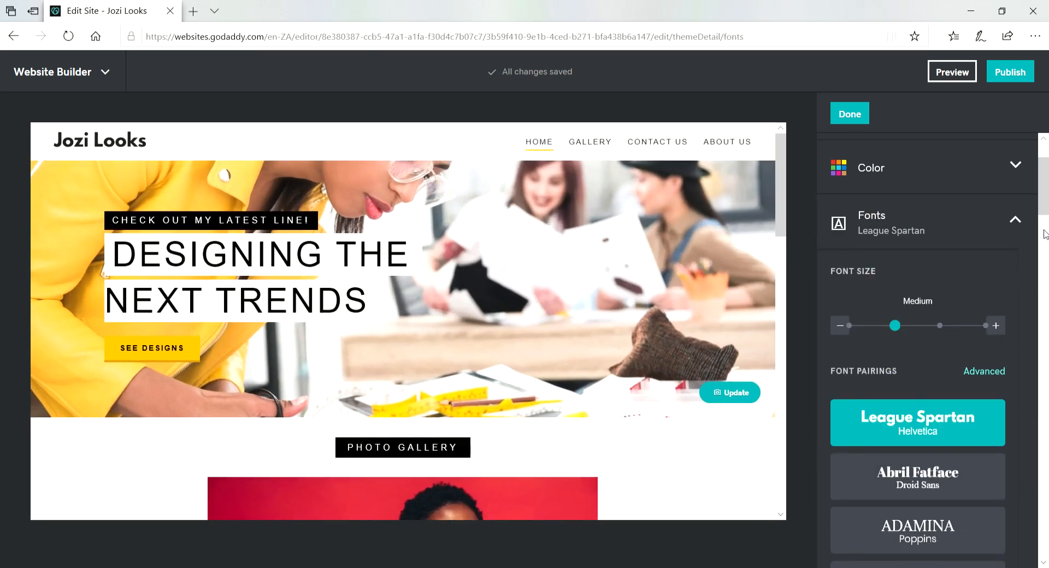
{"action": "scroll", "scroll_direction": "down", "scroll_amount": 3}
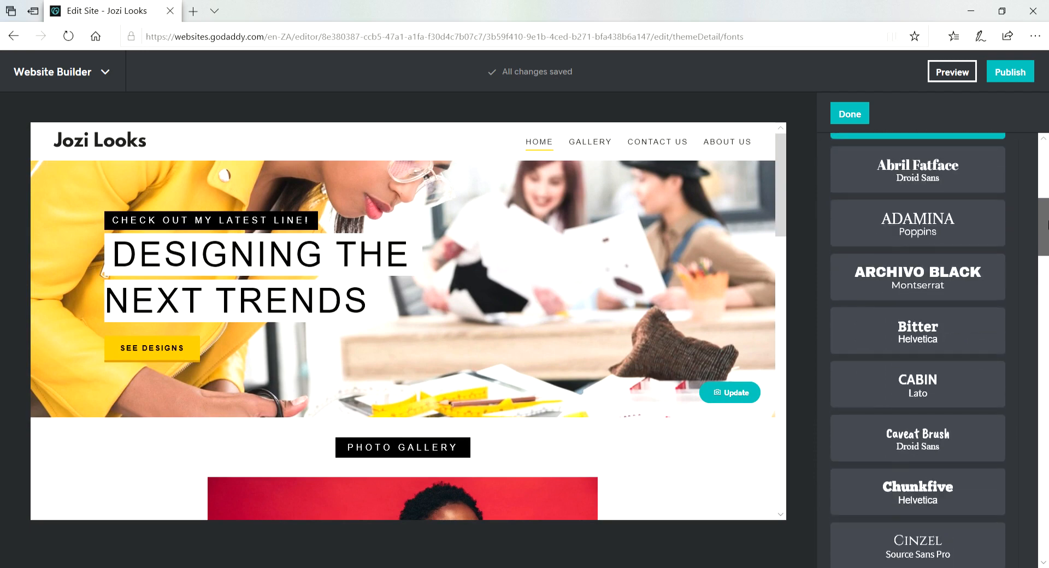
{"action": "scroll", "scroll_direction": "down", "scroll_amount": 3}
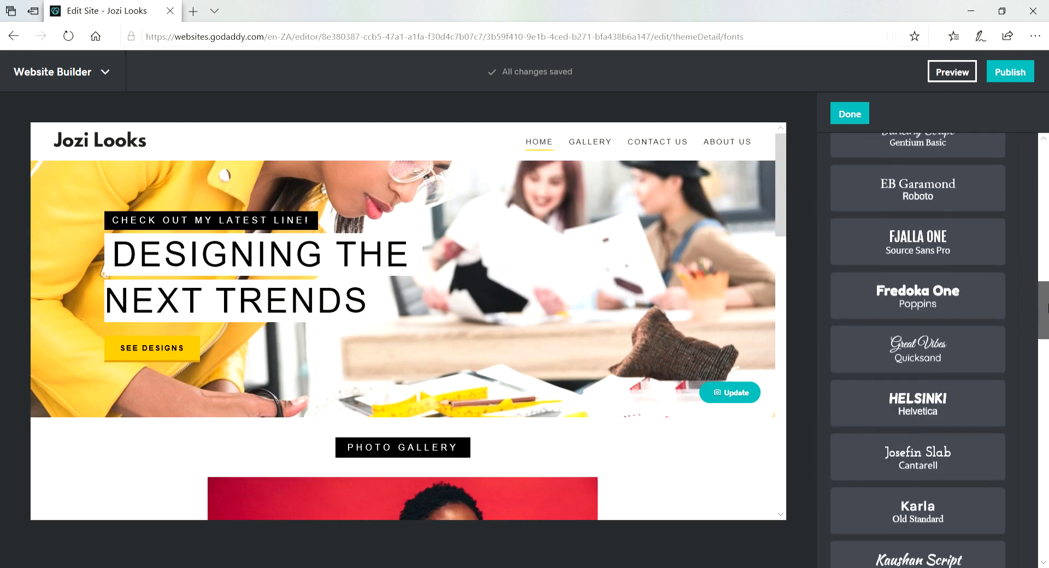
{"action": "scroll", "scroll_direction": "down", "scroll_amount": 3}
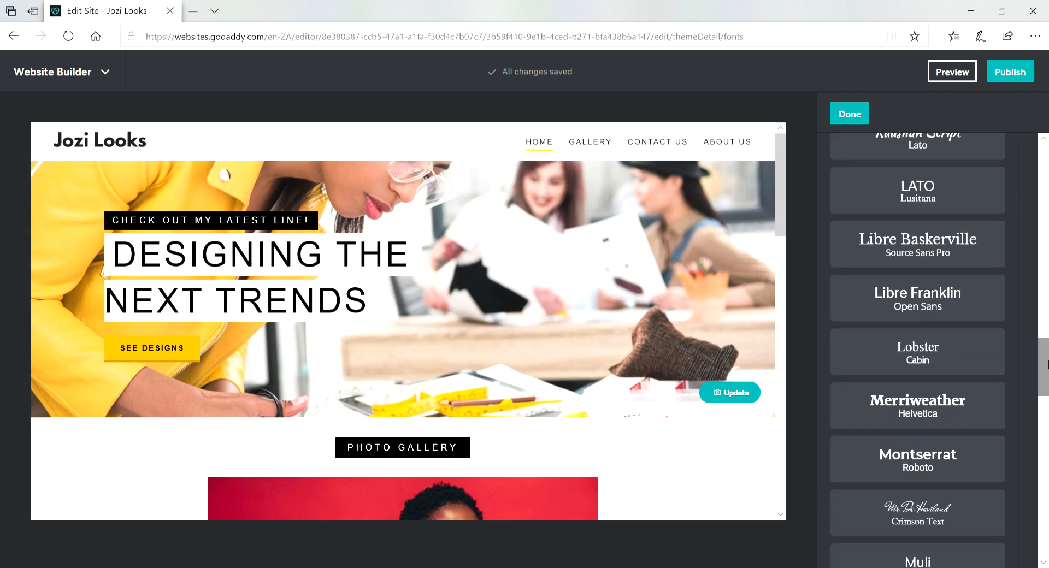
{"action": "scroll", "scroll_direction": "down", "scroll_amount": 3}
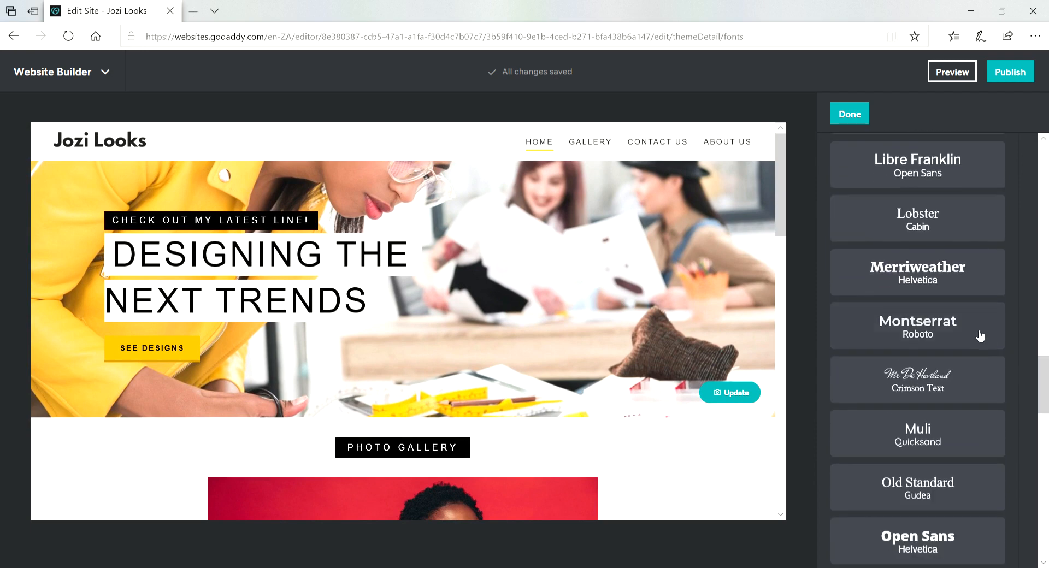
{"action": "left_click", "coordinate": [917, 326]}
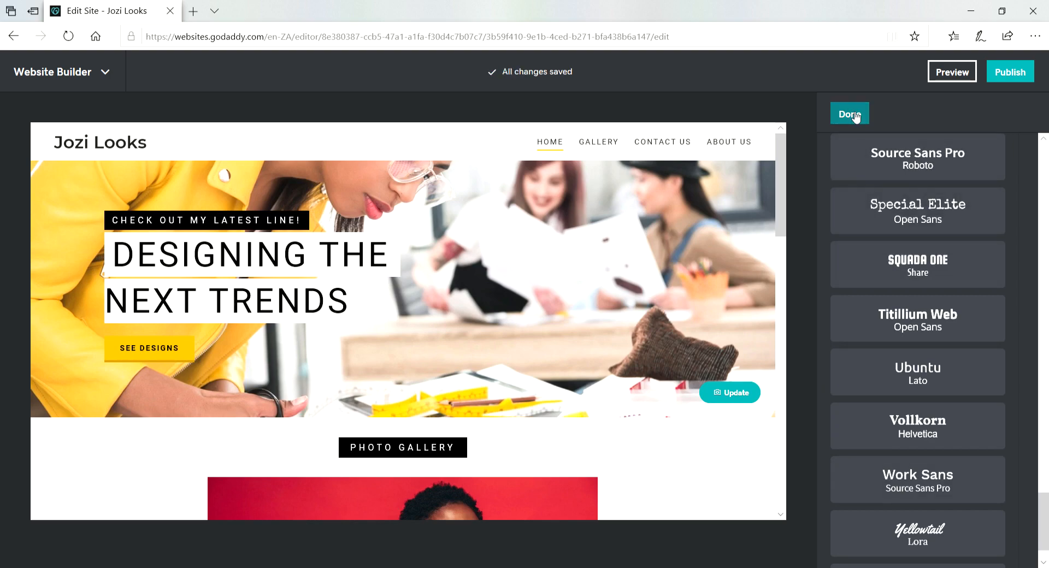
Step: Close the theme settings and scroll through a preview of the restyled Jozi Looks site
{"action": "left_click", "coordinate": [849, 113]}
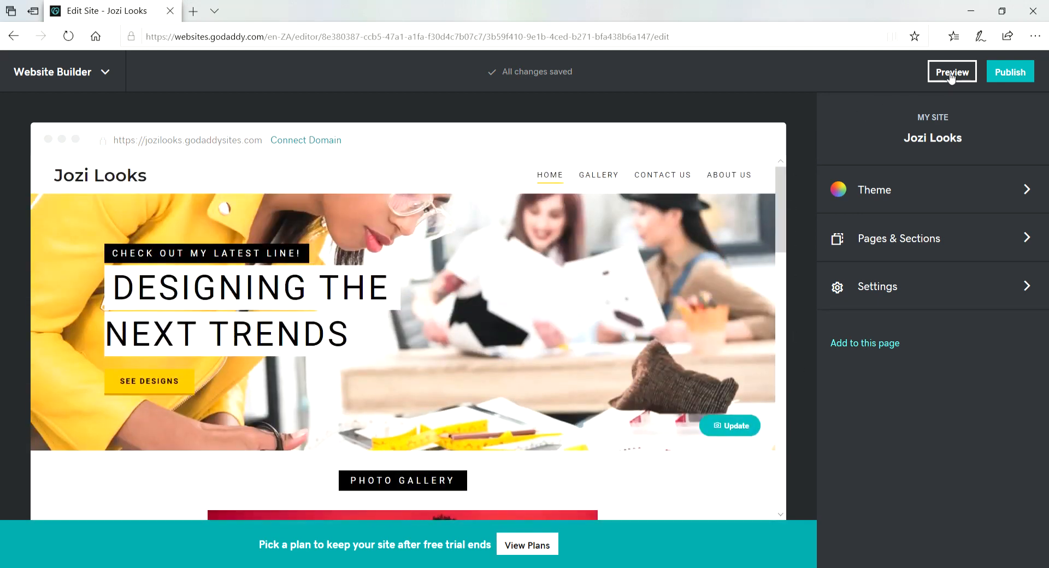
{"action": "left_click", "coordinate": [950, 72]}
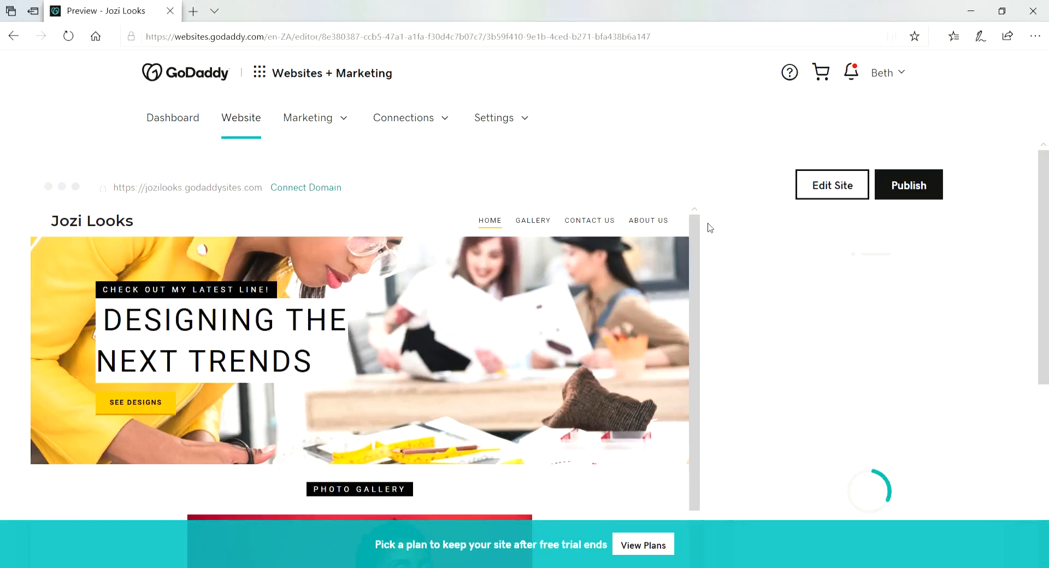
{"action": "scroll", "scroll_direction": "down", "scroll_amount": 3}
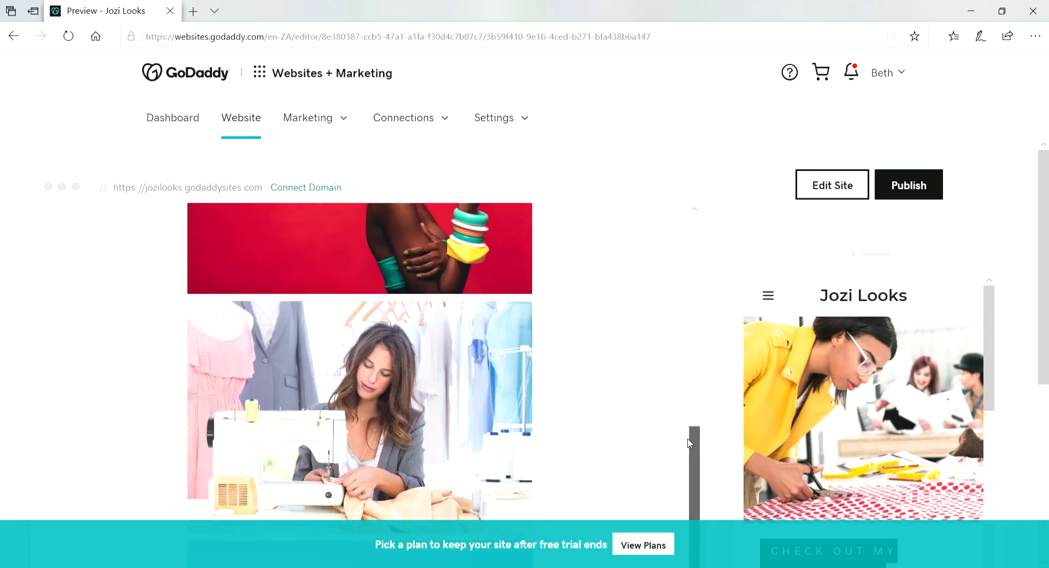